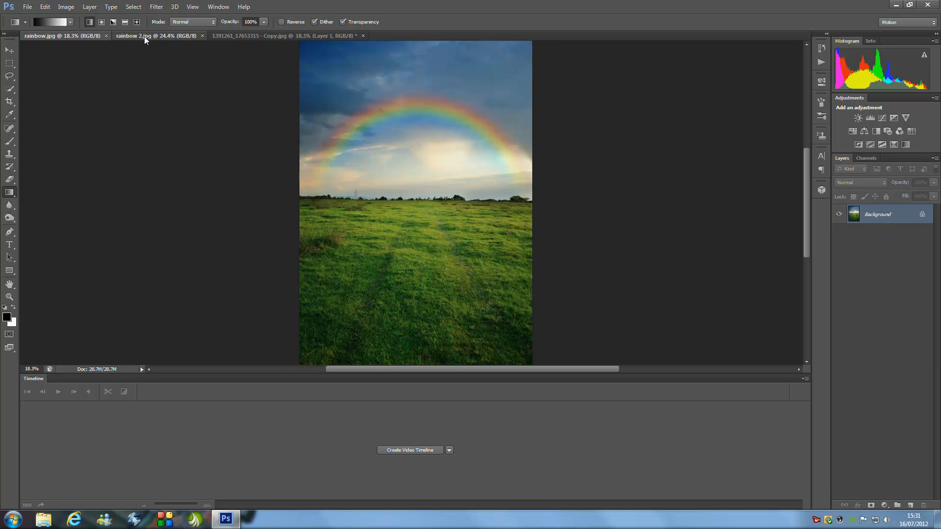
- View the second rainbow example, then switch to the grassy field photo
click(147, 36)
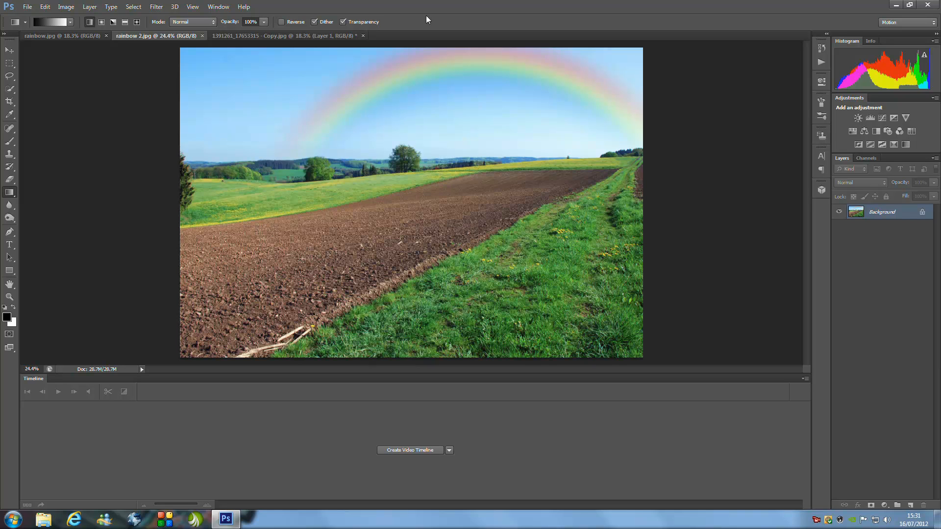
click(287, 35)
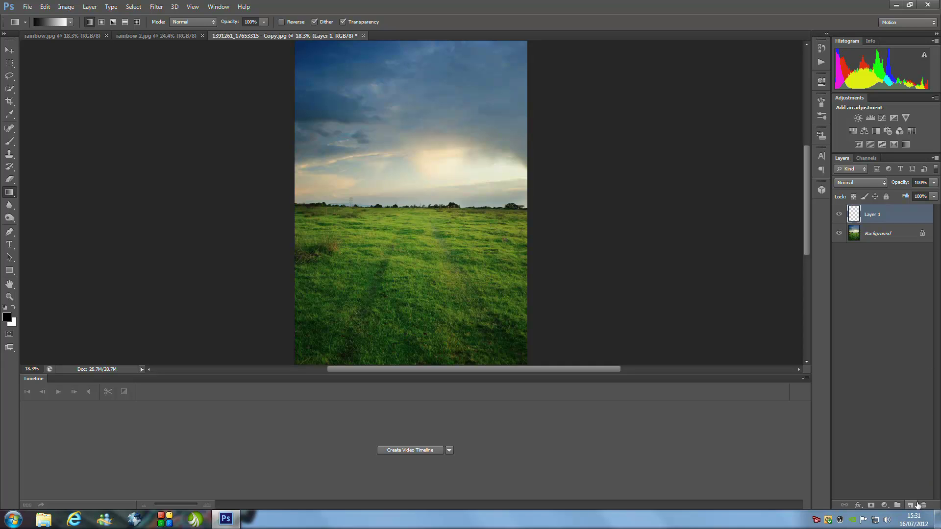
- Add a second empty layer above Layer 1 in the field photo
click(911, 504)
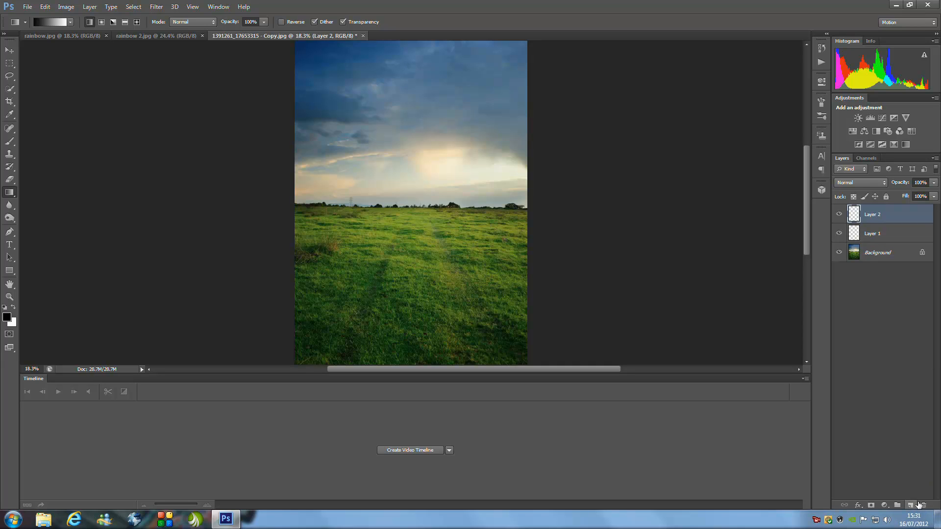
mouse_move(895, 234)
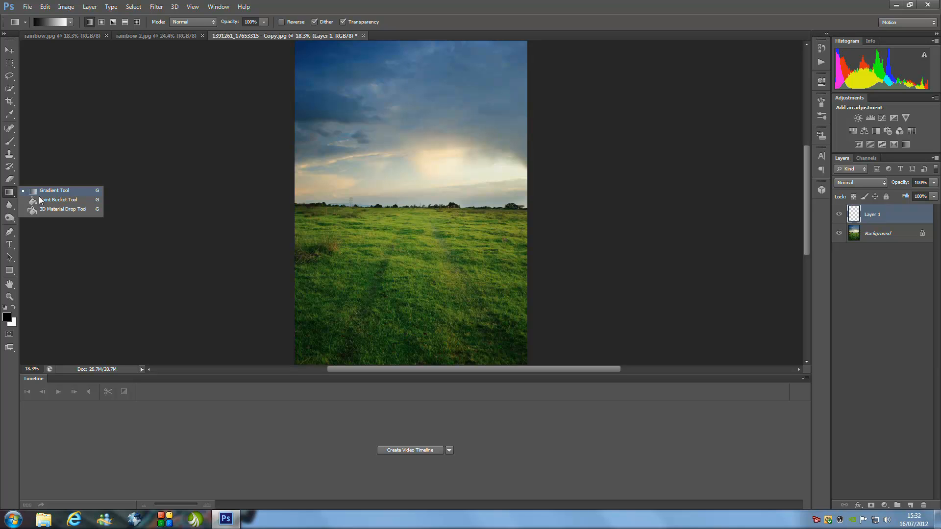
mouse_move(33, 199)
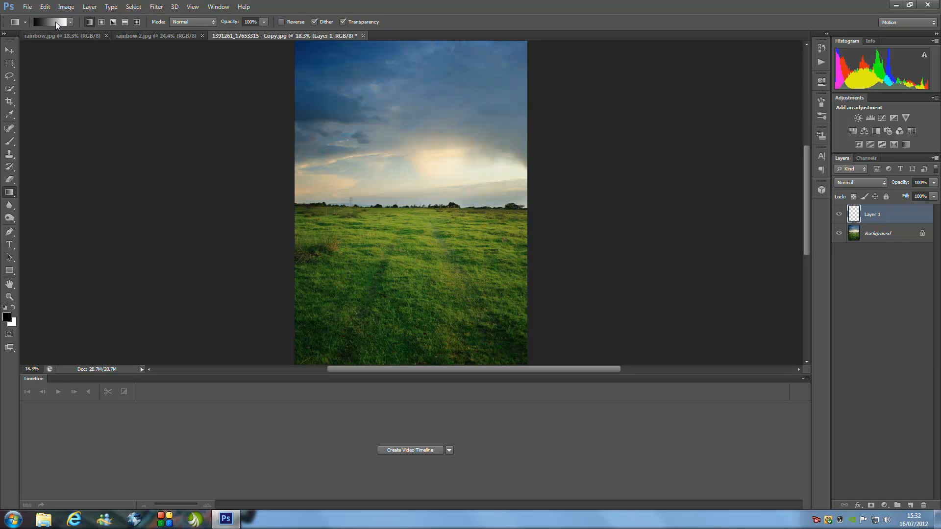
- Load the Special Effects gradient set and accept the rainbow gradient
click(47, 23)
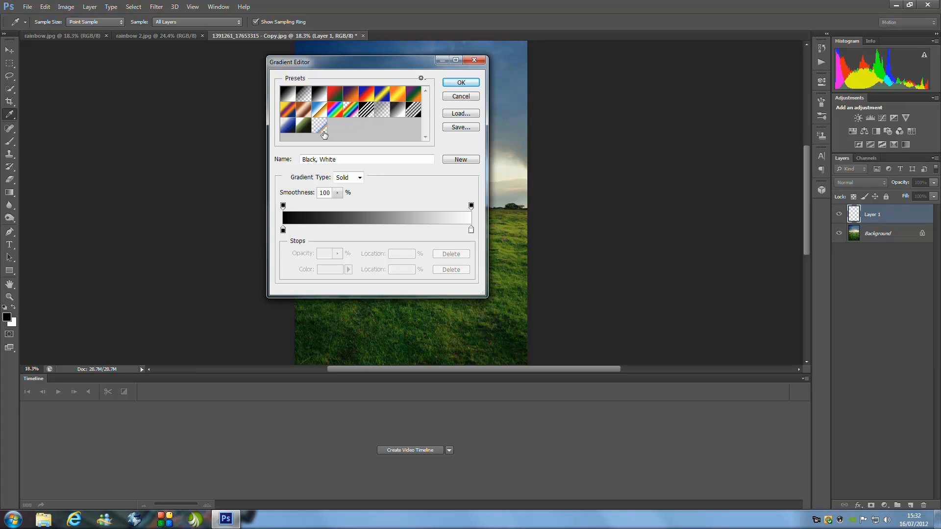
mouse_move(321, 129)
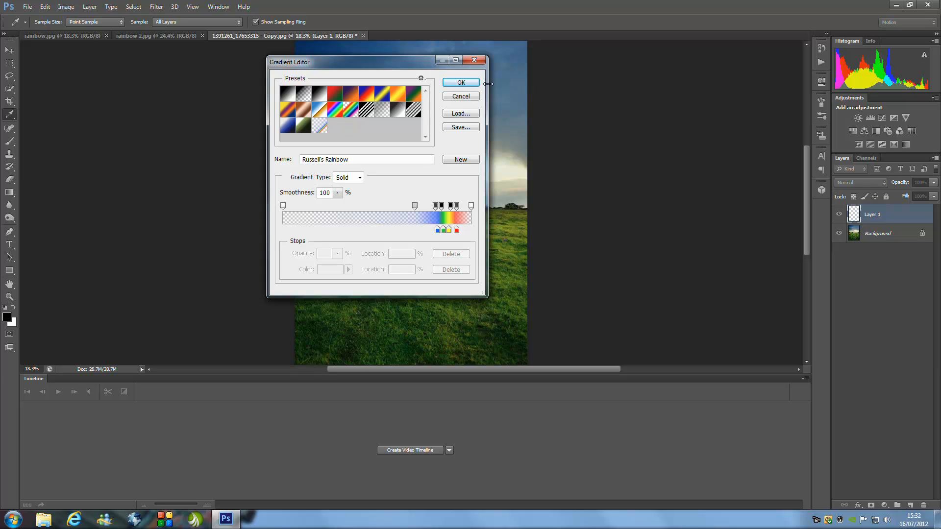
mouse_move(424, 83)
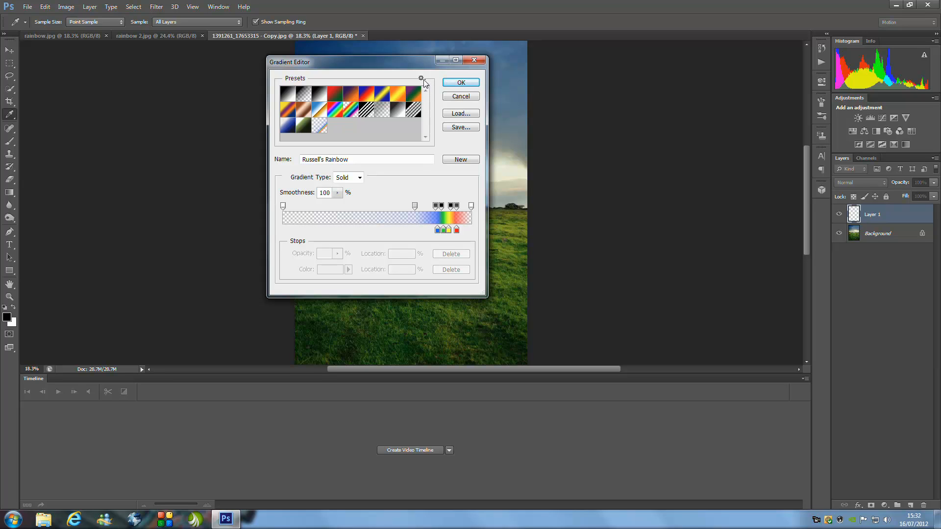
click(421, 79)
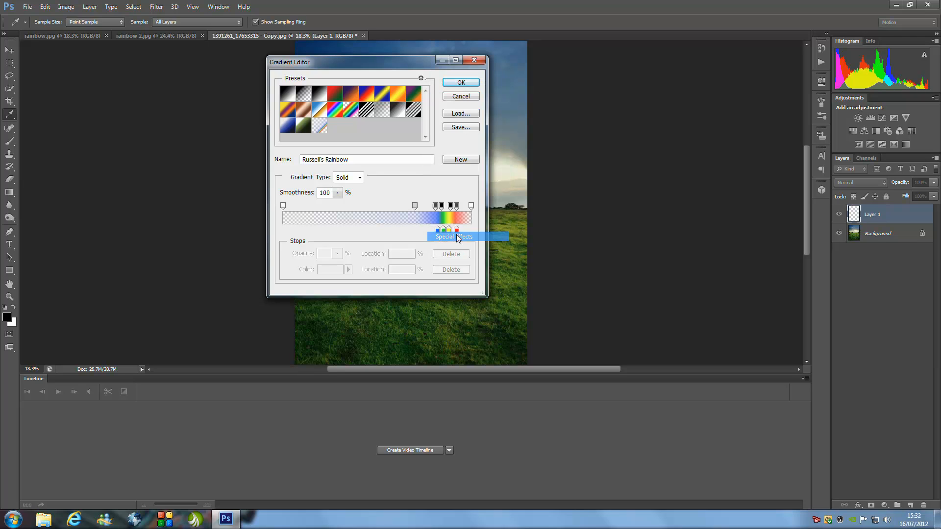
click(458, 237)
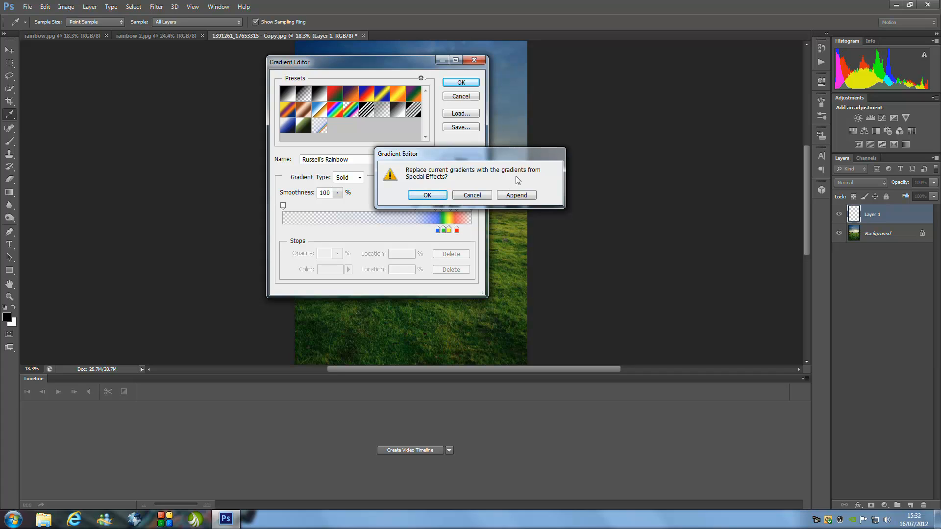
mouse_move(498, 174)
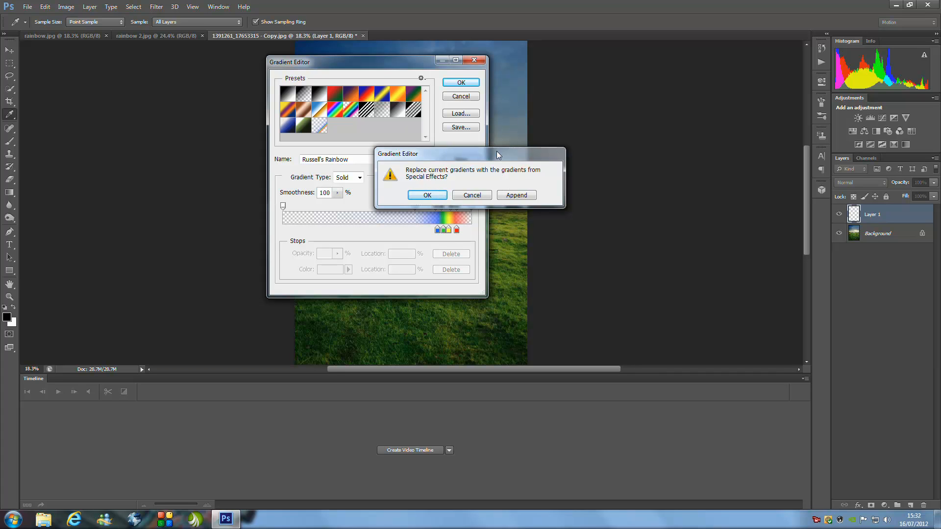
click(427, 195)
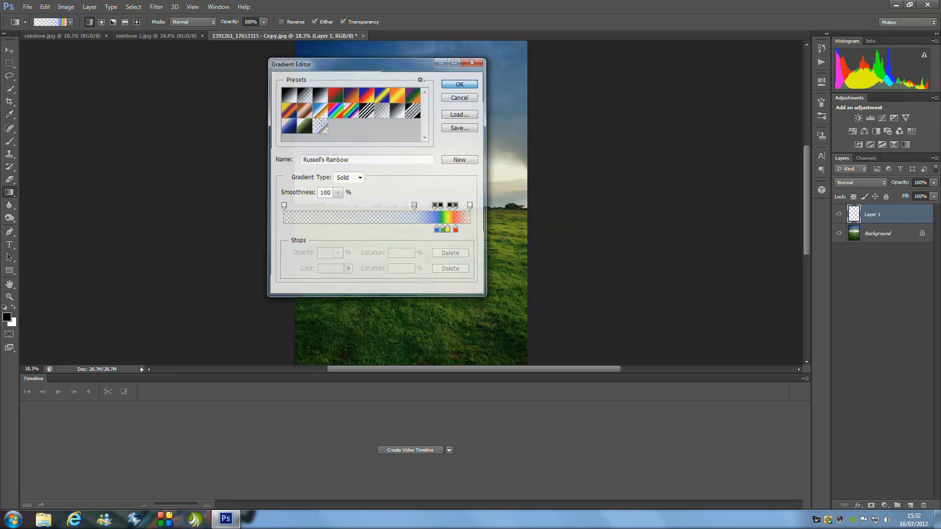
click(460, 84)
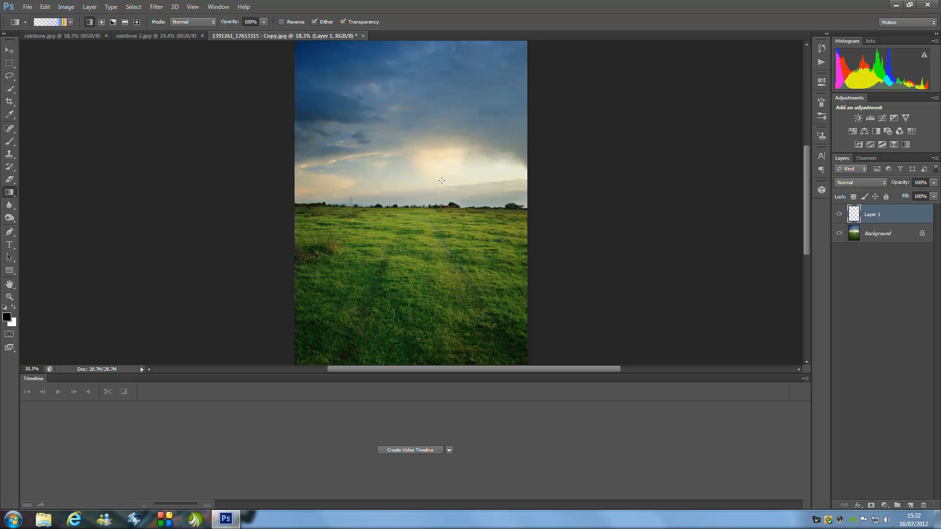
mouse_move(275, 152)
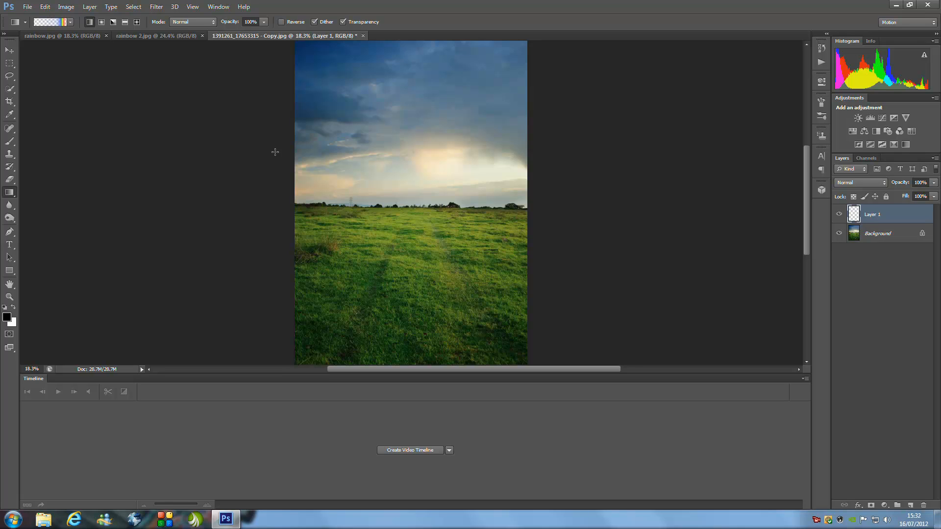
mouse_move(284, 179)
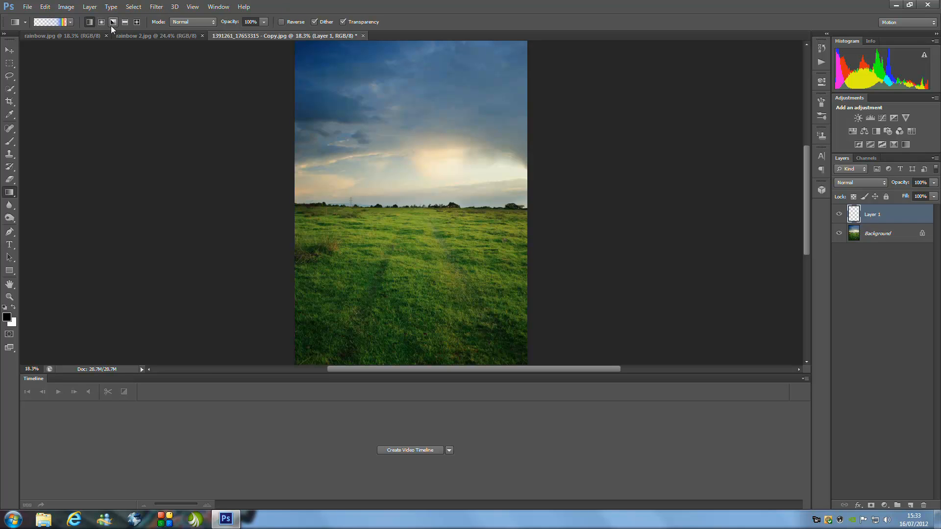
mouse_move(99, 22)
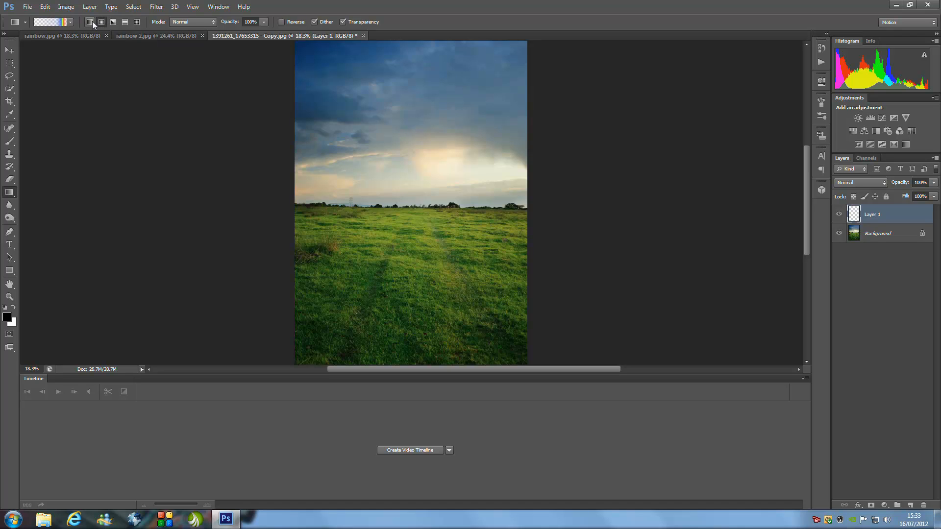
mouse_move(89, 22)
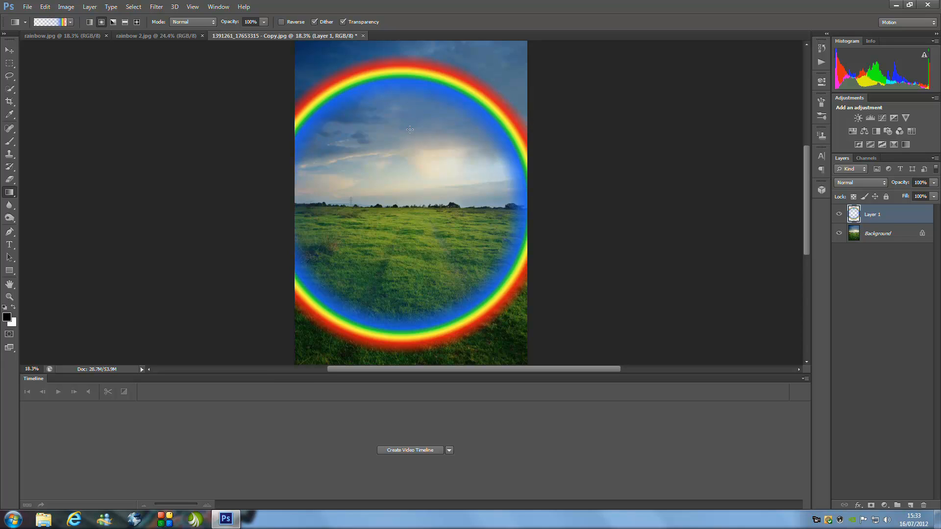
mouse_move(433, 44)
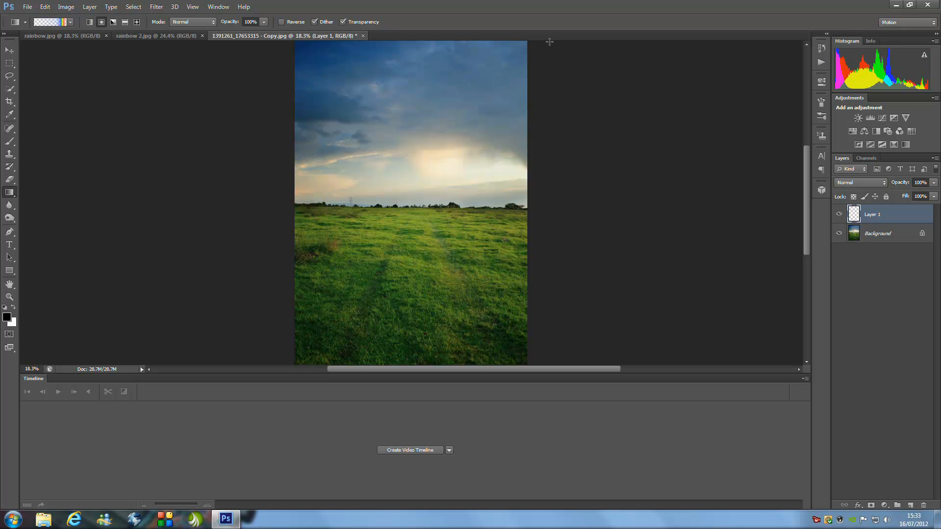
mouse_move(400, 207)
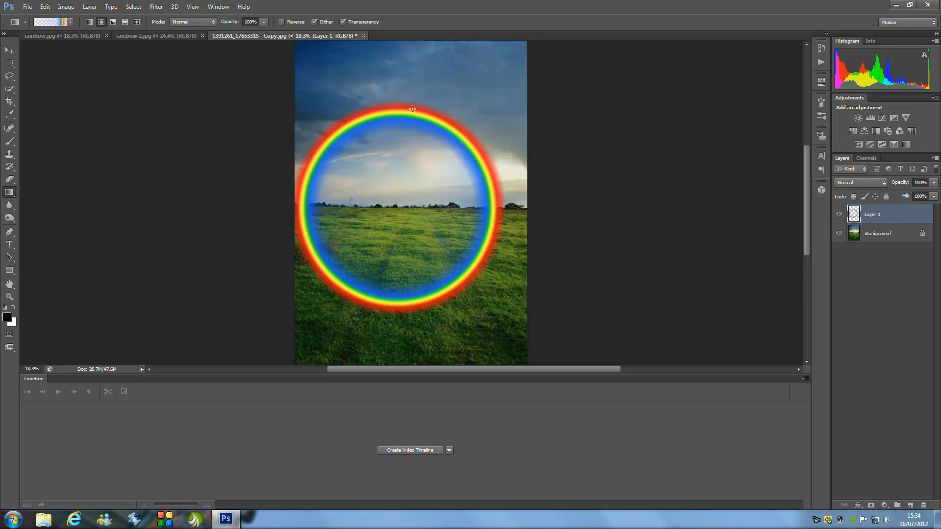
- Open Layer 1's blending mode list
click(860, 182)
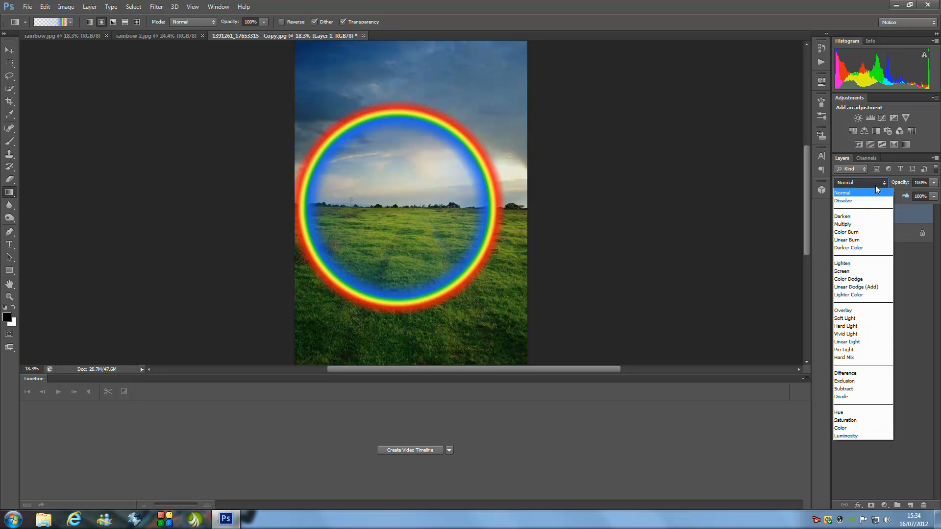
mouse_move(861, 286)
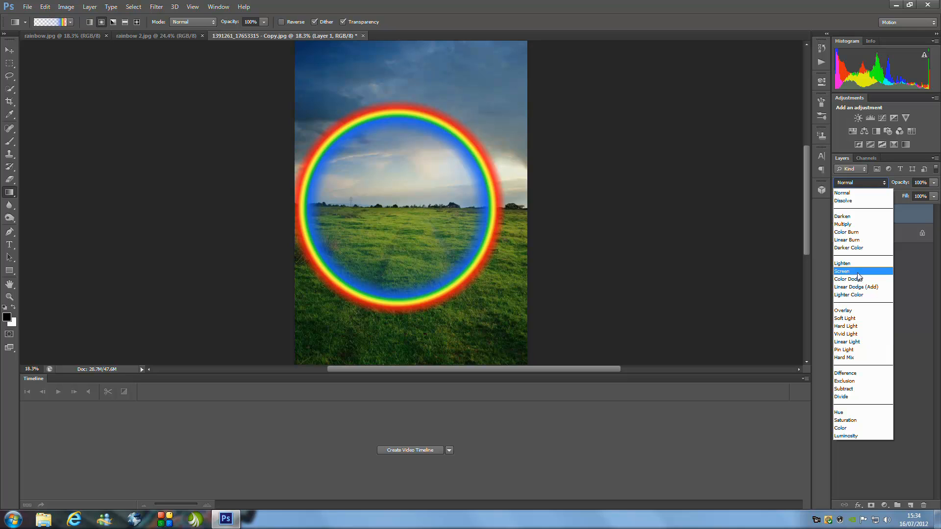
- Set Layer 1's blend mode to Screen
click(842, 272)
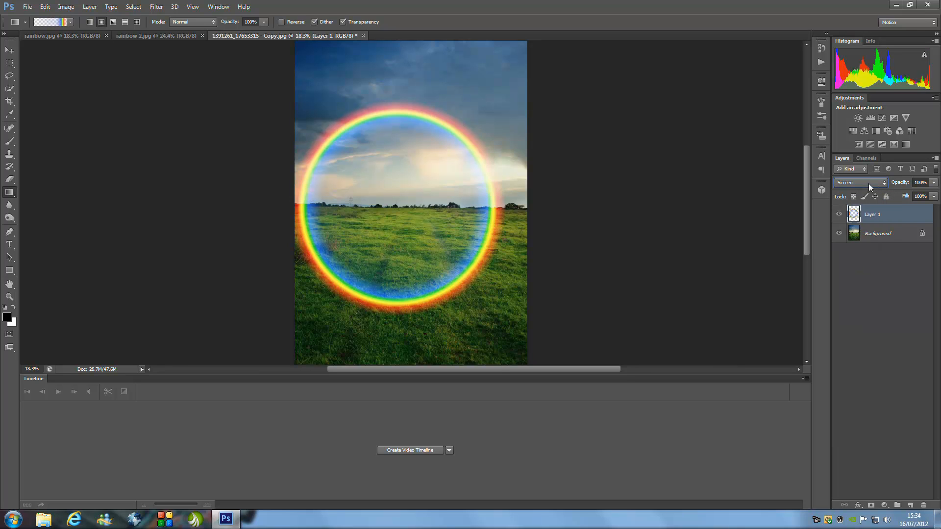
click(157, 7)
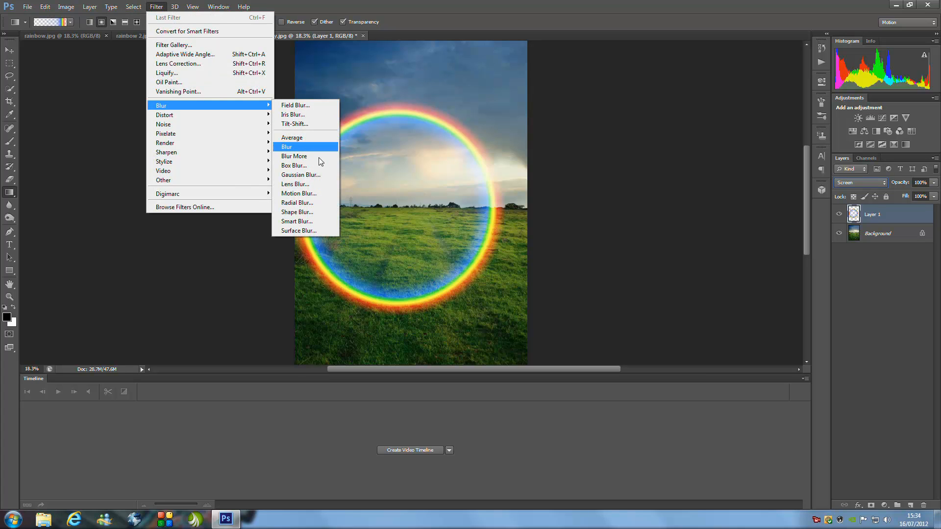
- Soften the rainbow ring with a 50.3-pixel Gaussian Blur
click(301, 174)
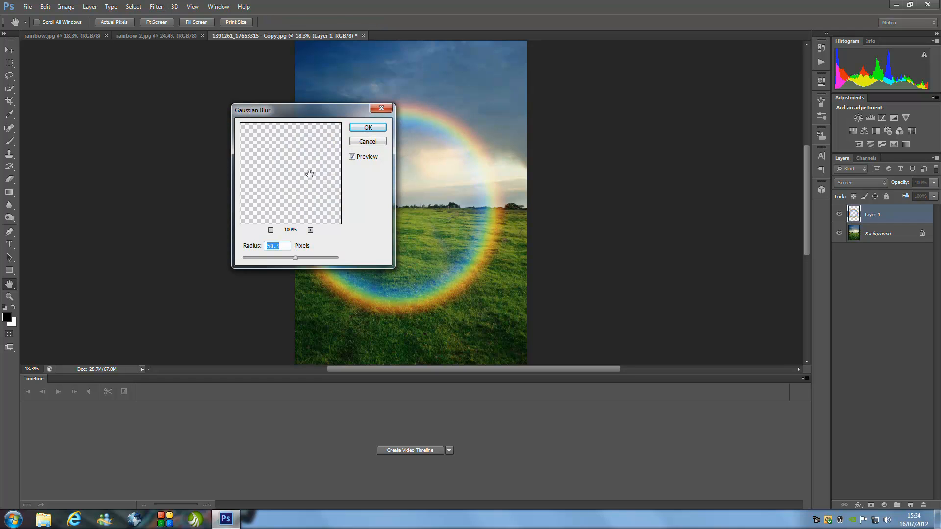
mouse_move(336, 188)
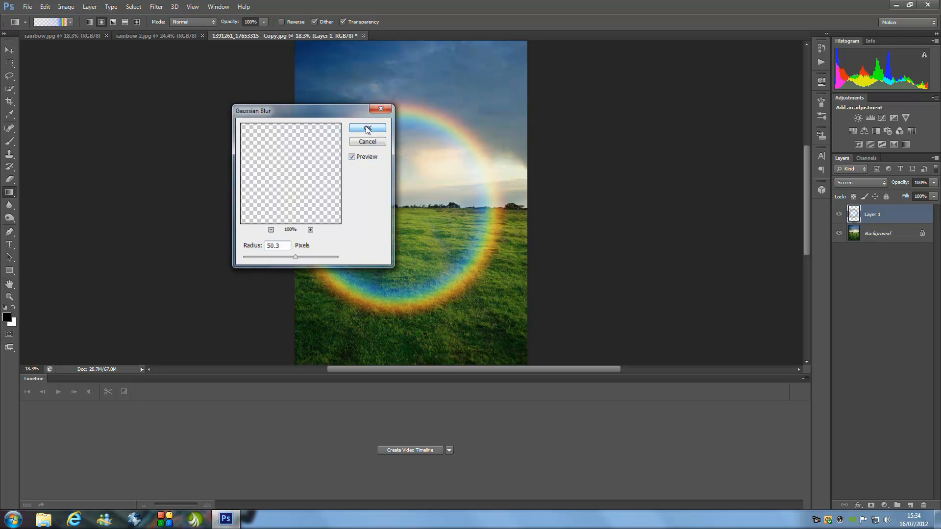
click(366, 128)
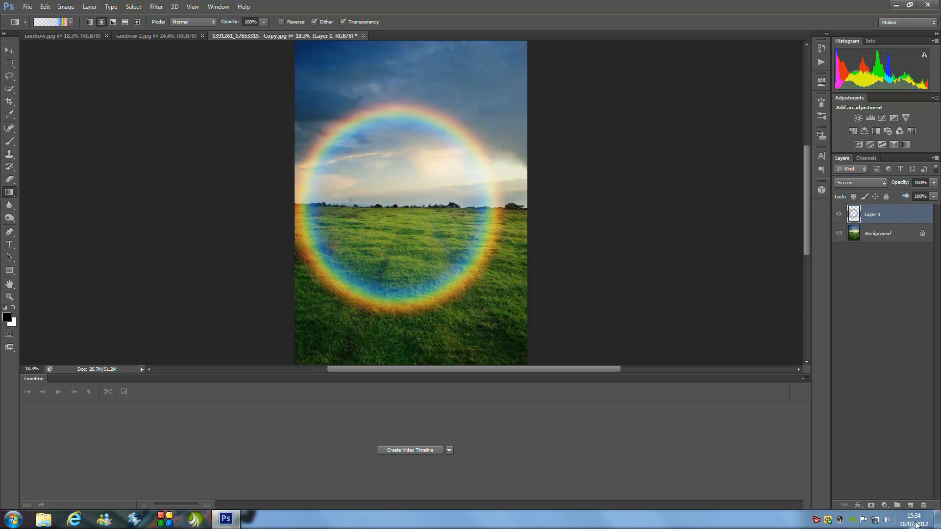
mouse_move(927, 456)
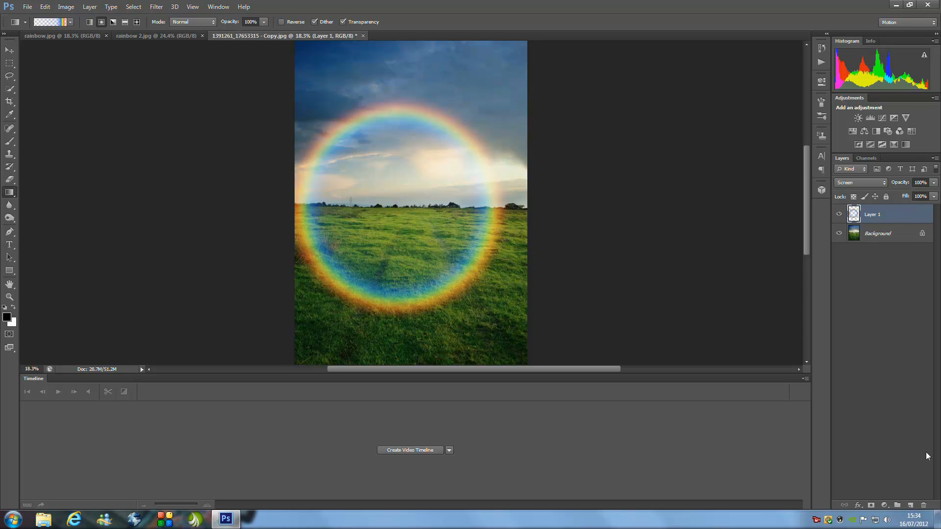
mouse_move(868, 500)
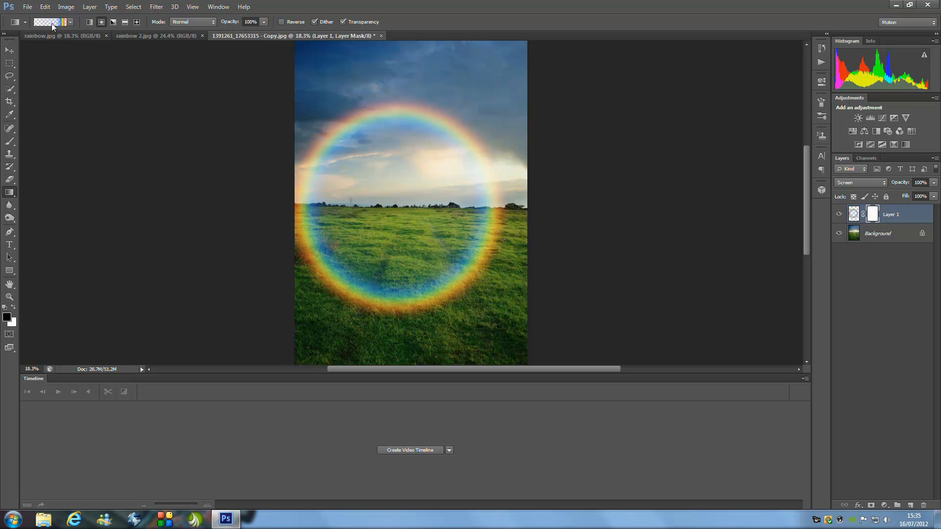
- Choose the Black, White preset in the Gradient Editor
click(47, 23)
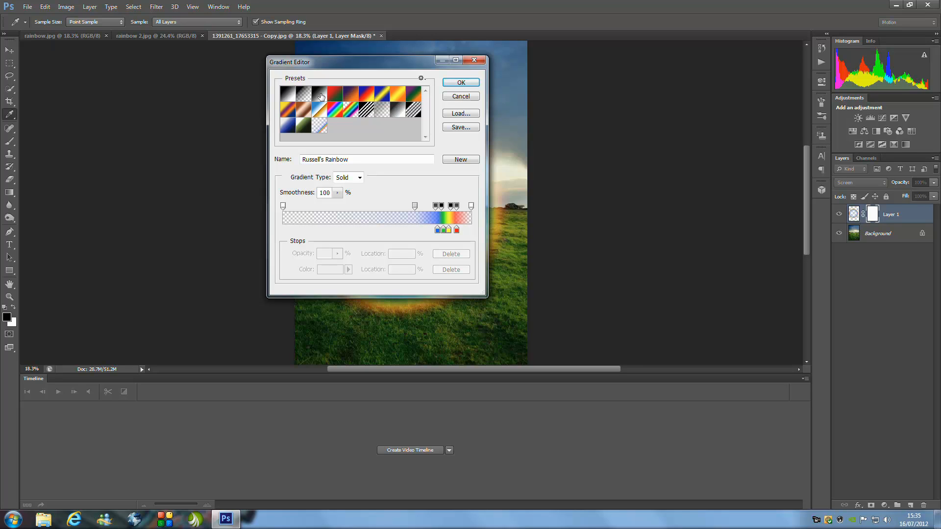
mouse_move(321, 94)
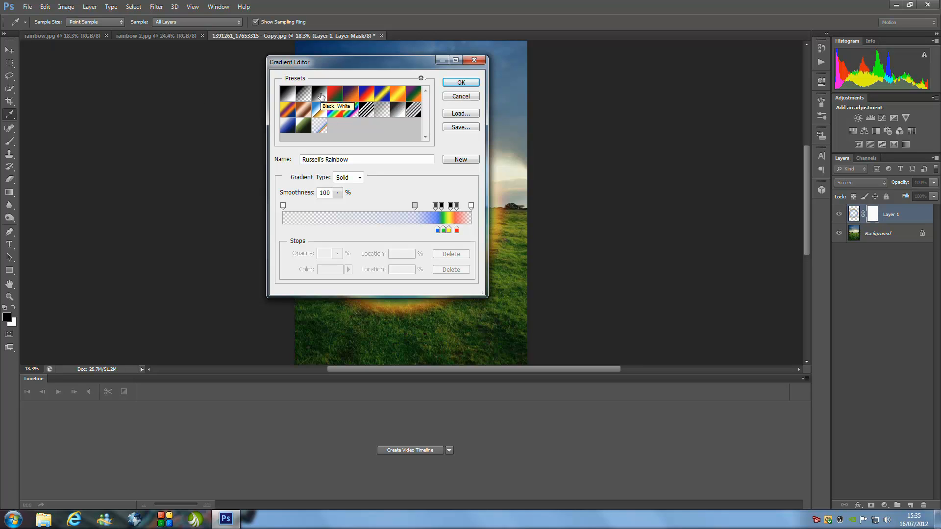
click(461, 82)
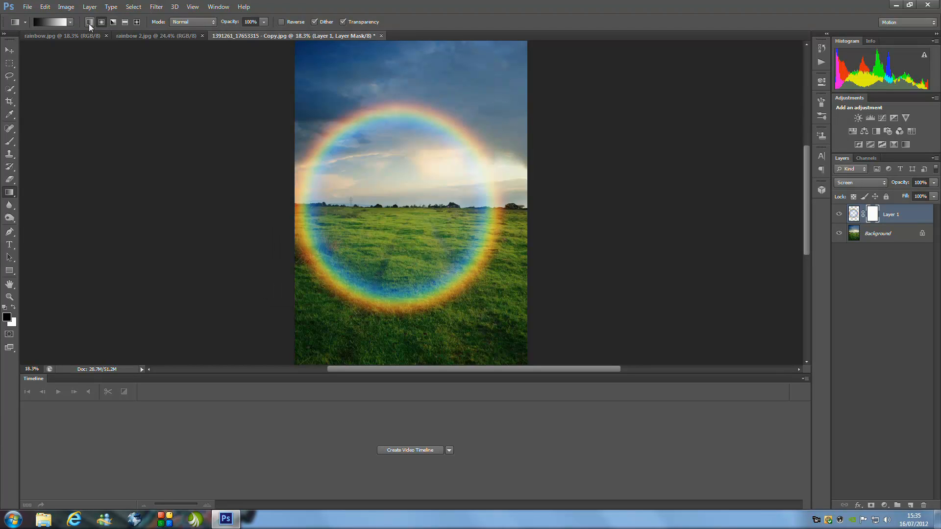
mouse_move(87, 23)
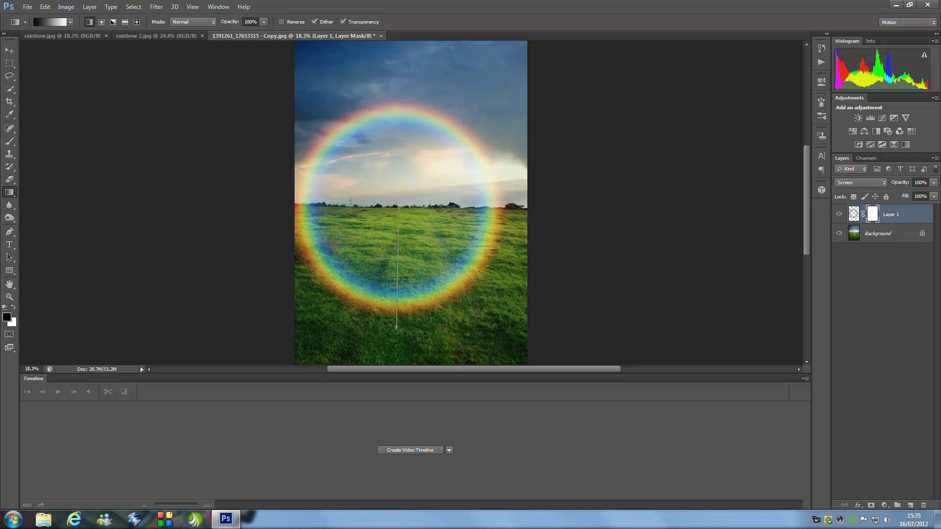
- Drag a vertical black-to-white gradient on the mask from the horizon downward
drag(398, 203, 396, 329)
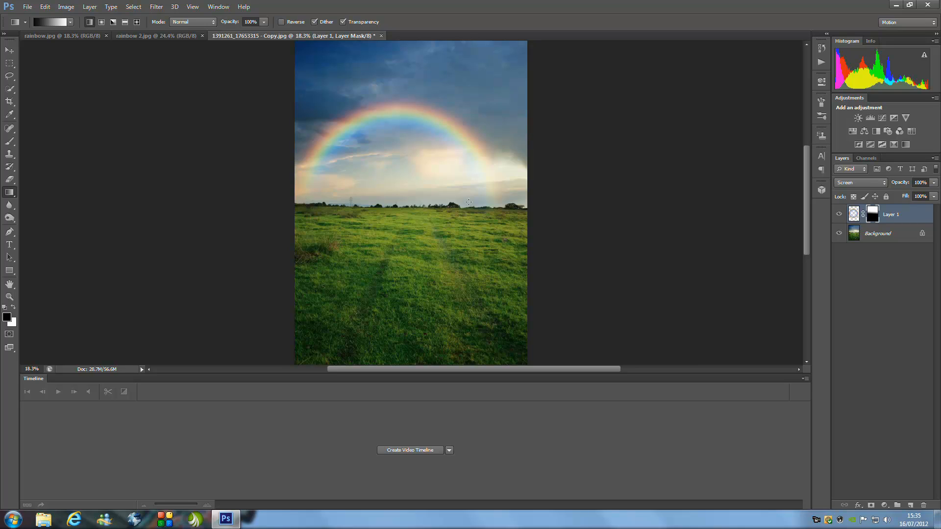
mouse_move(529, 156)
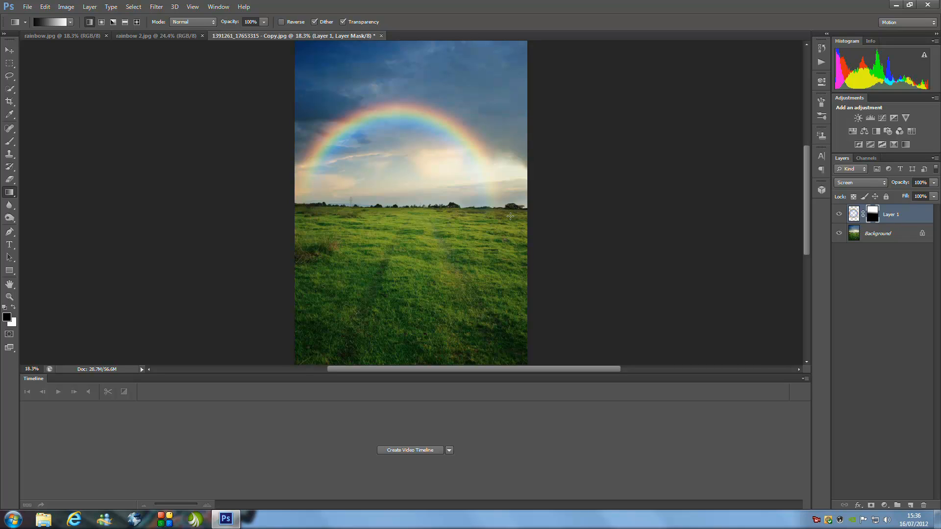
mouse_move(553, 307)
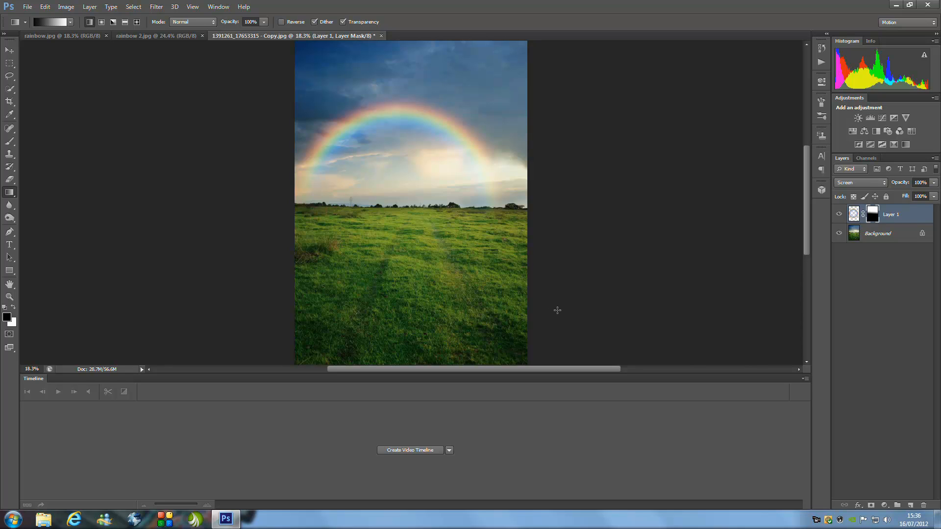
mouse_move(584, 338)
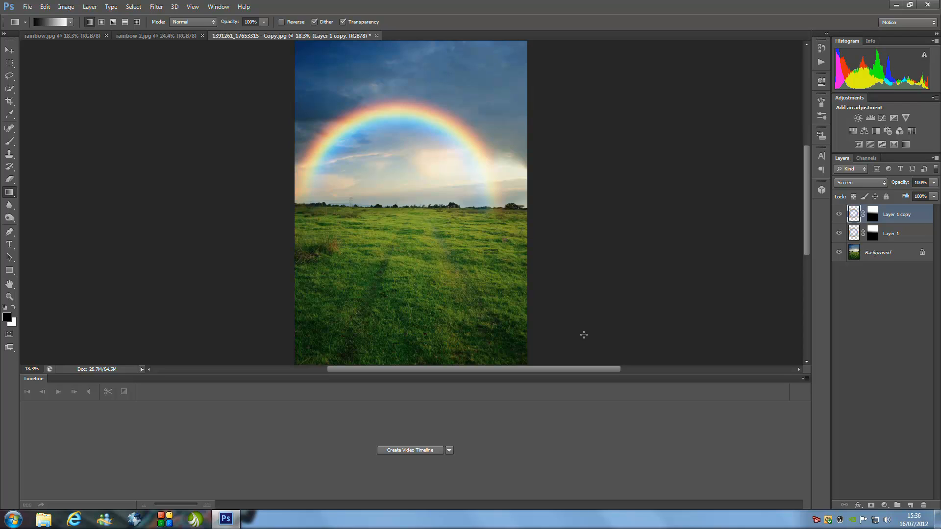
- Select Layer 1 and set its opacity to about 70%
click(901, 234)
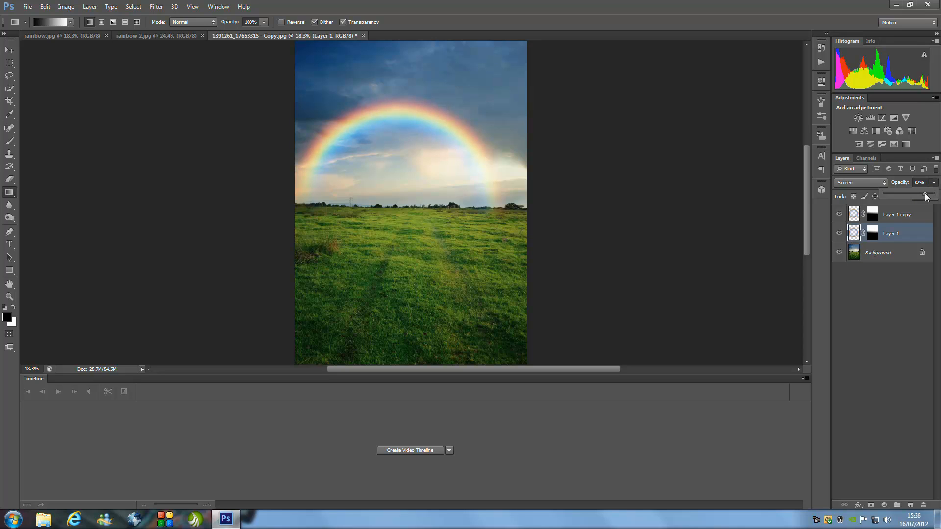
drag(925, 182, 917, 183)
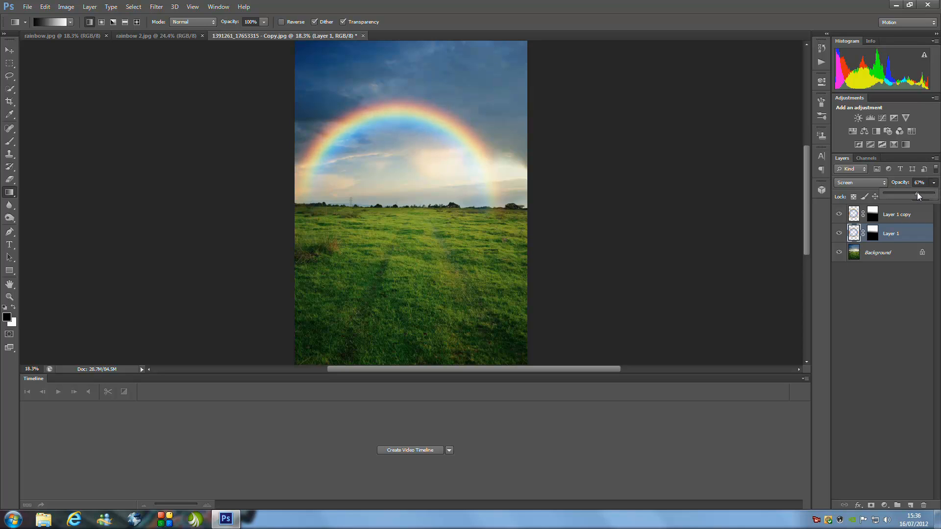
drag(917, 195, 907, 195)
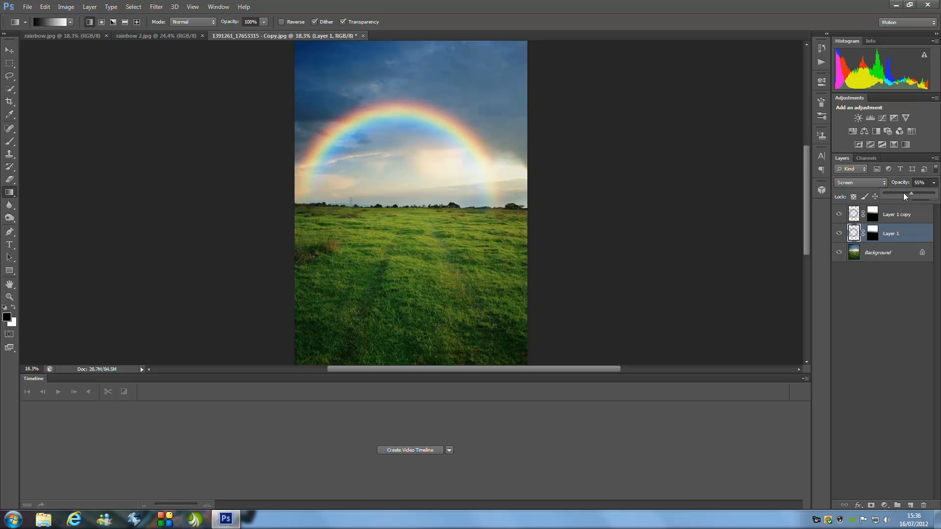
drag(911, 193, 906, 193)
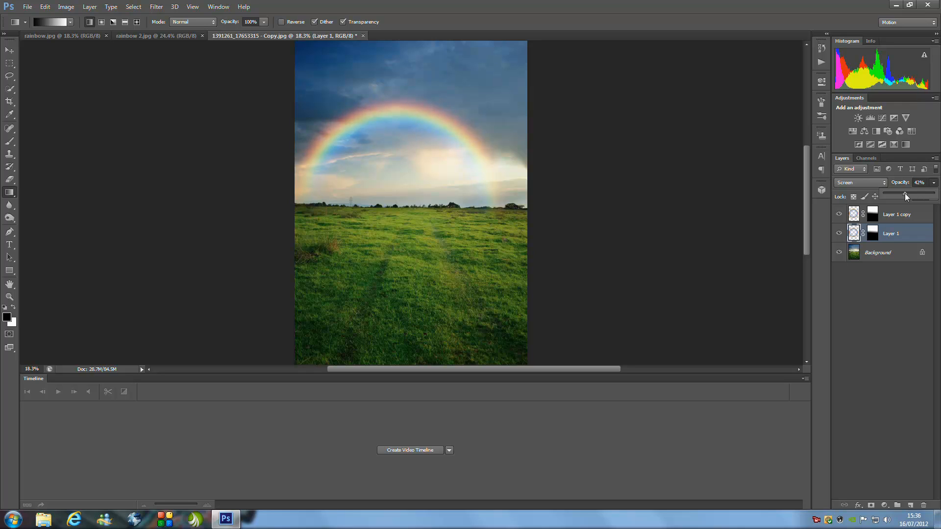
drag(906, 196, 920, 196)
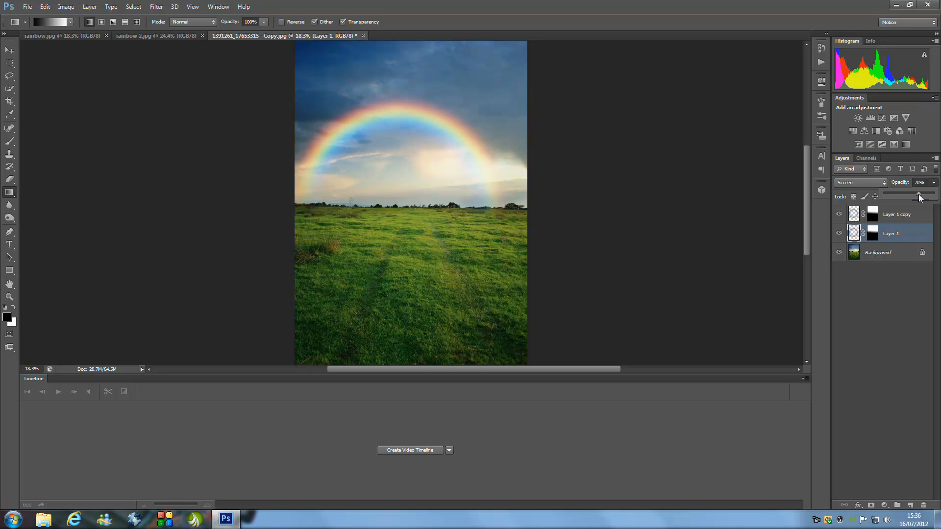
drag(920, 196, 911, 196)
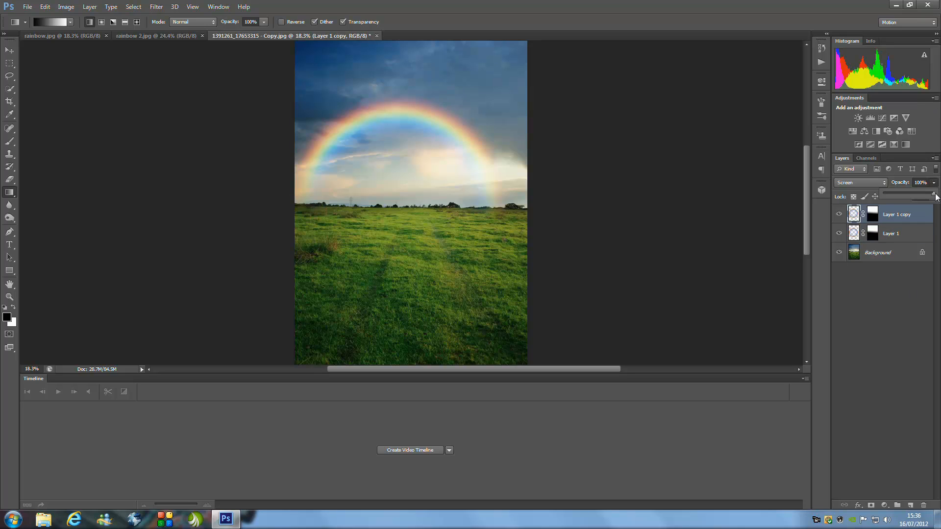
- Set Layer 1 copy to 69% opacity, trying several blend modes before settling on Soft Light
drag(934, 192, 917, 192)
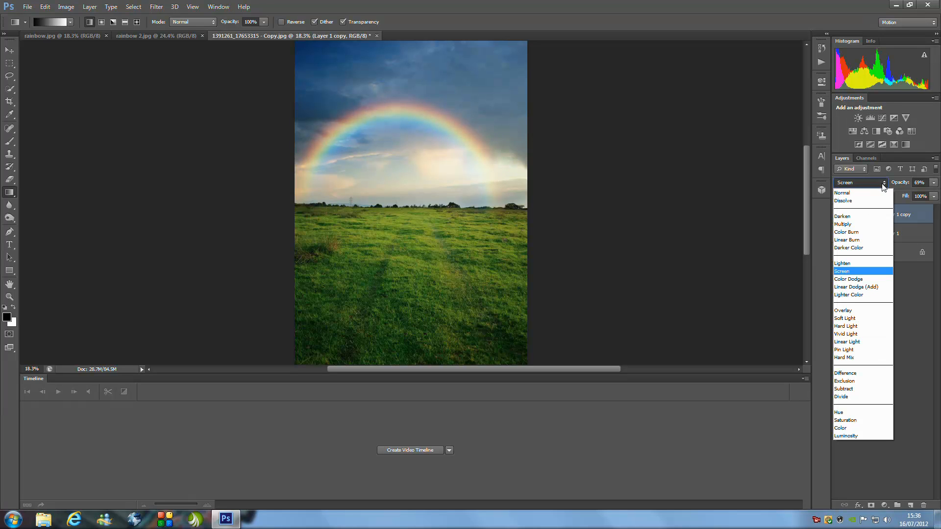
mouse_move(865, 239)
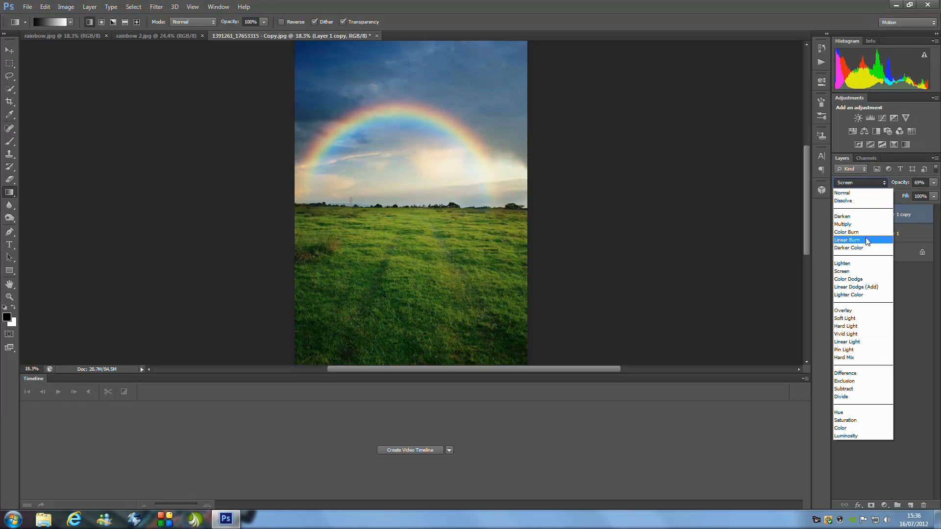
click(847, 232)
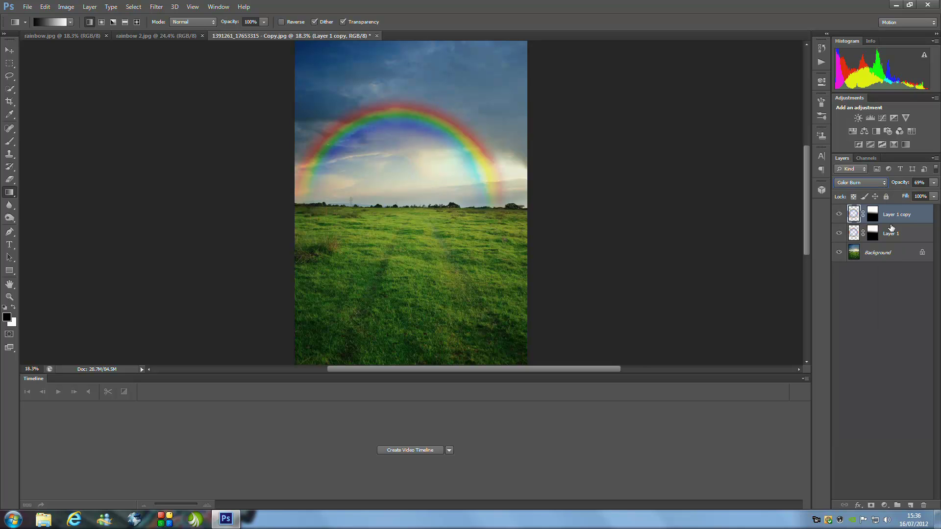
click(859, 182)
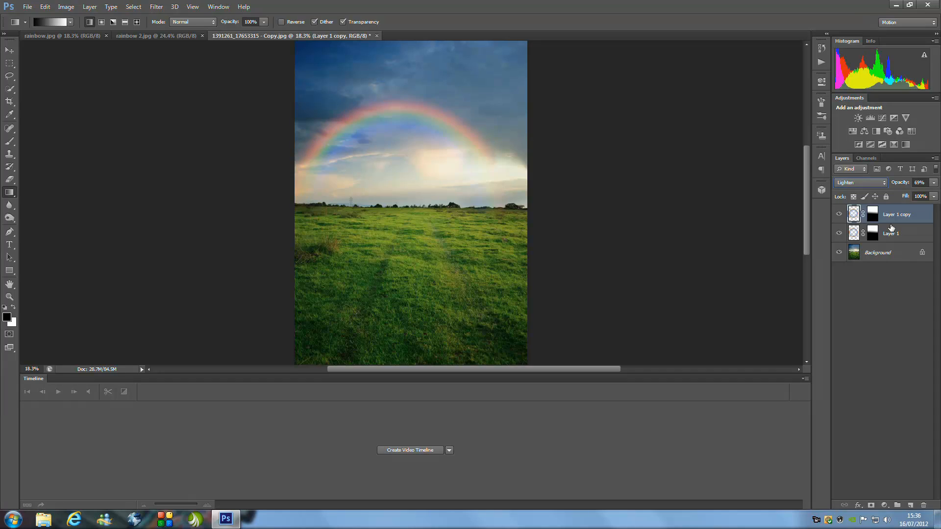
click(859, 183)
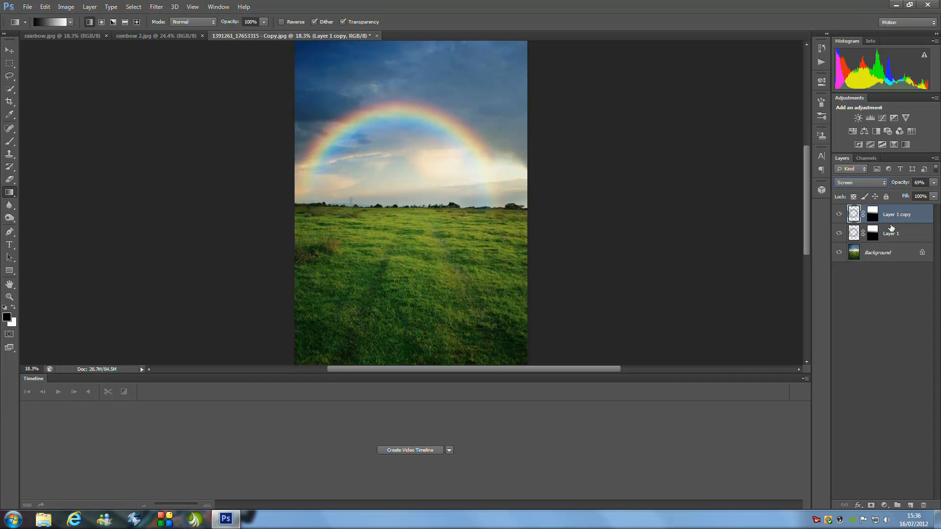
click(860, 183)
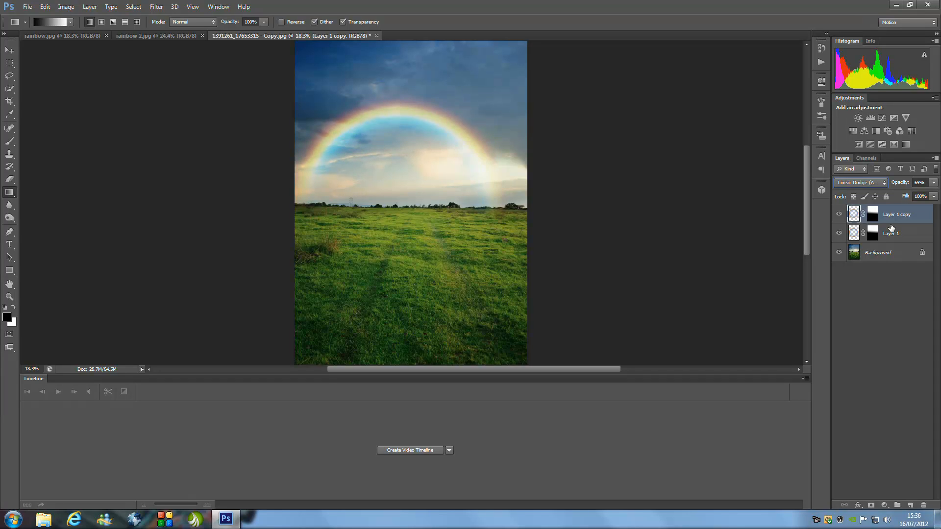
click(860, 182)
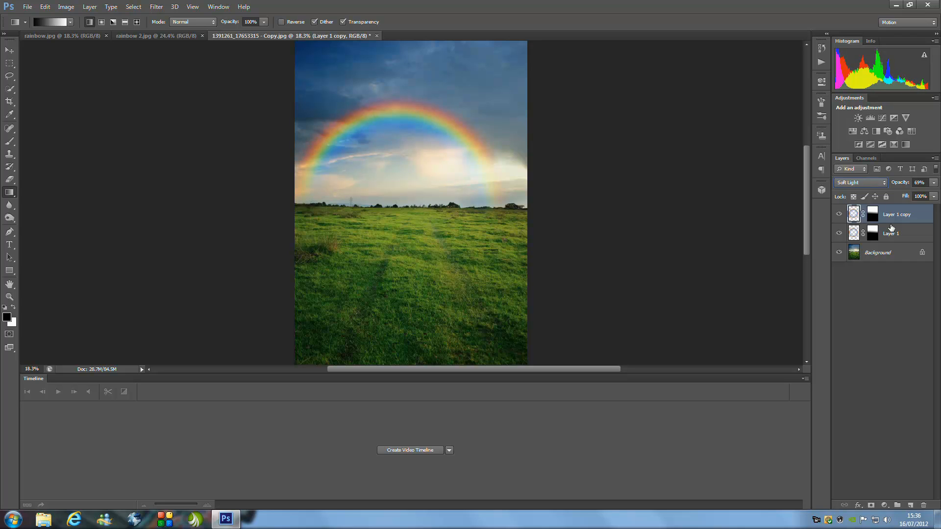
click(859, 182)
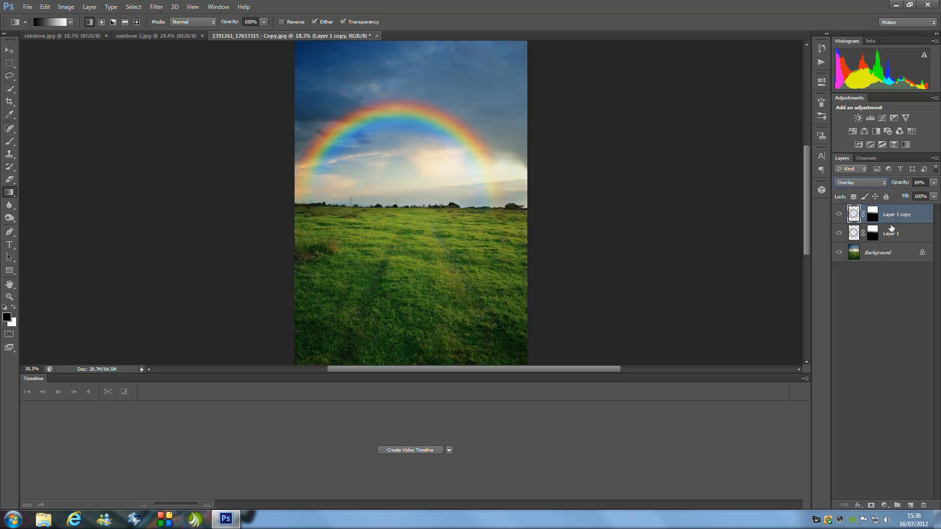
click(859, 182)
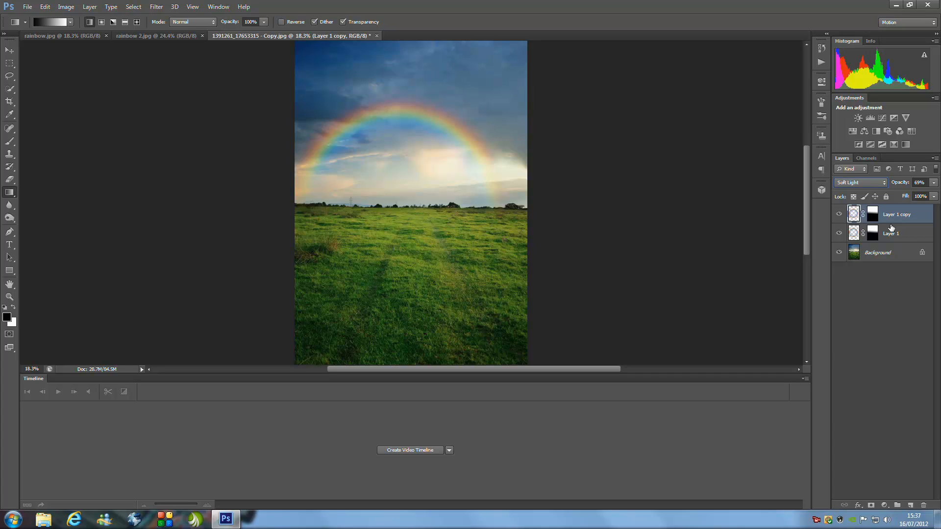
mouse_move(882, 262)
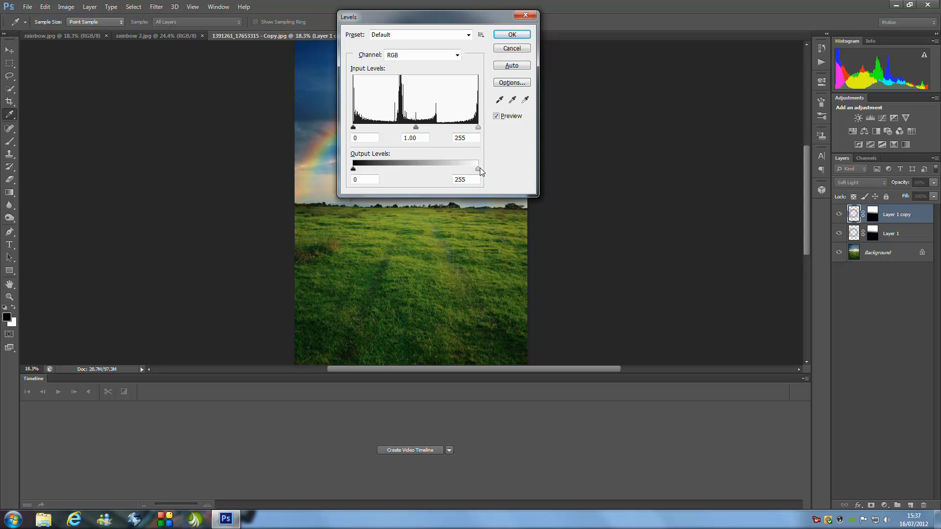
- Apply Levels to the duplicate rainbow layer with output white lowered to about 147
drag(478, 169, 419, 168)
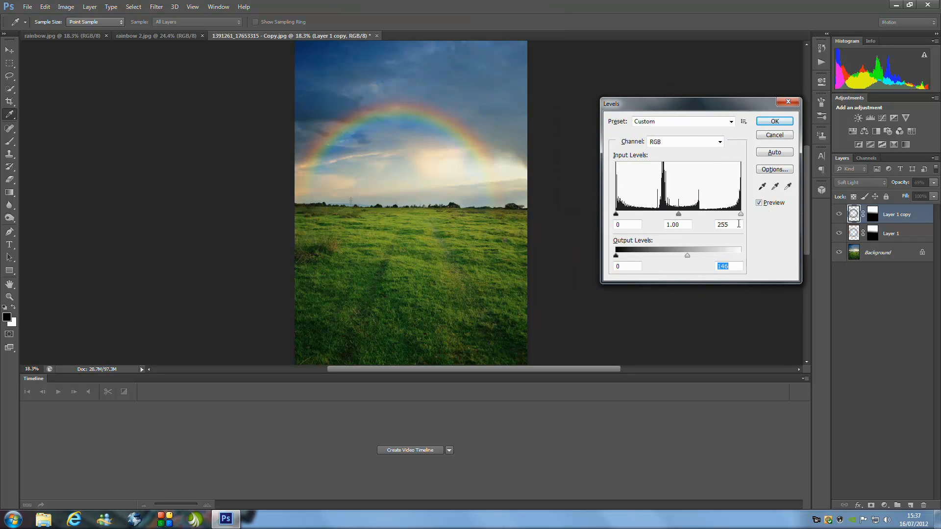
drag(689, 255, 698, 255)
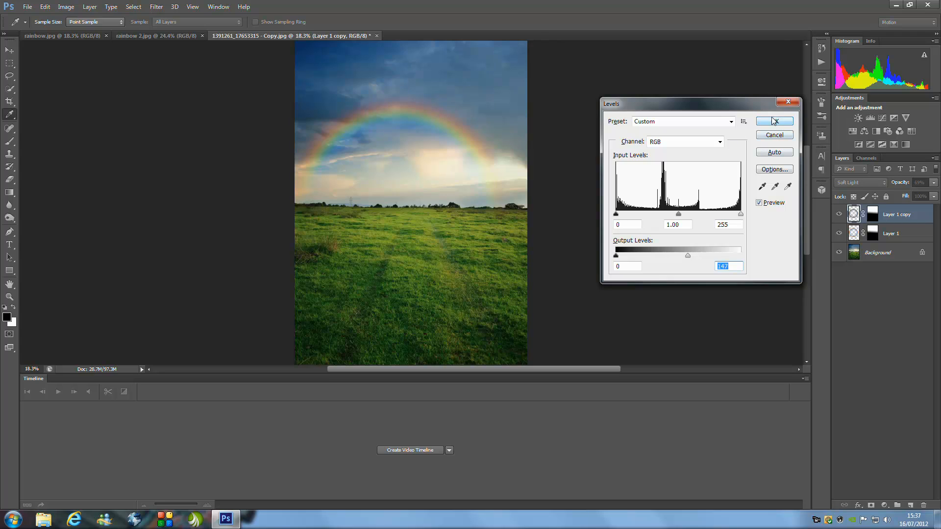
click(774, 121)
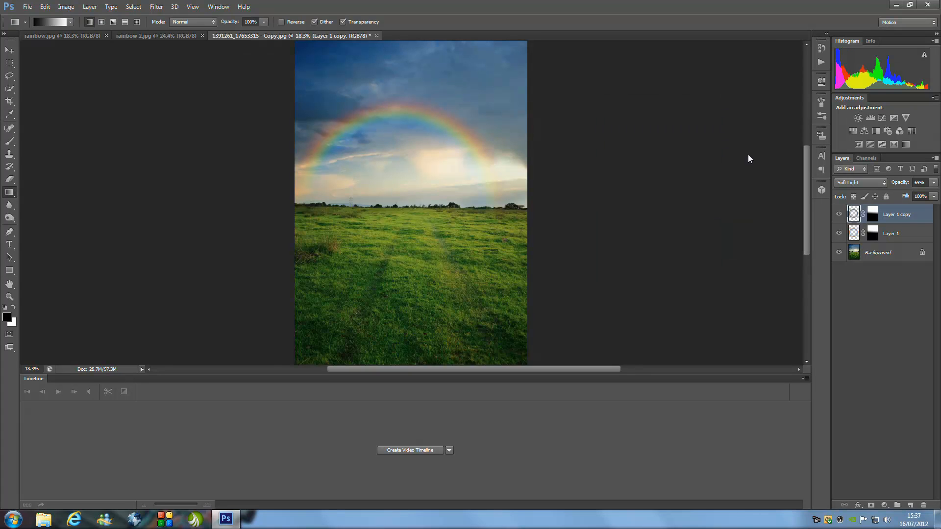